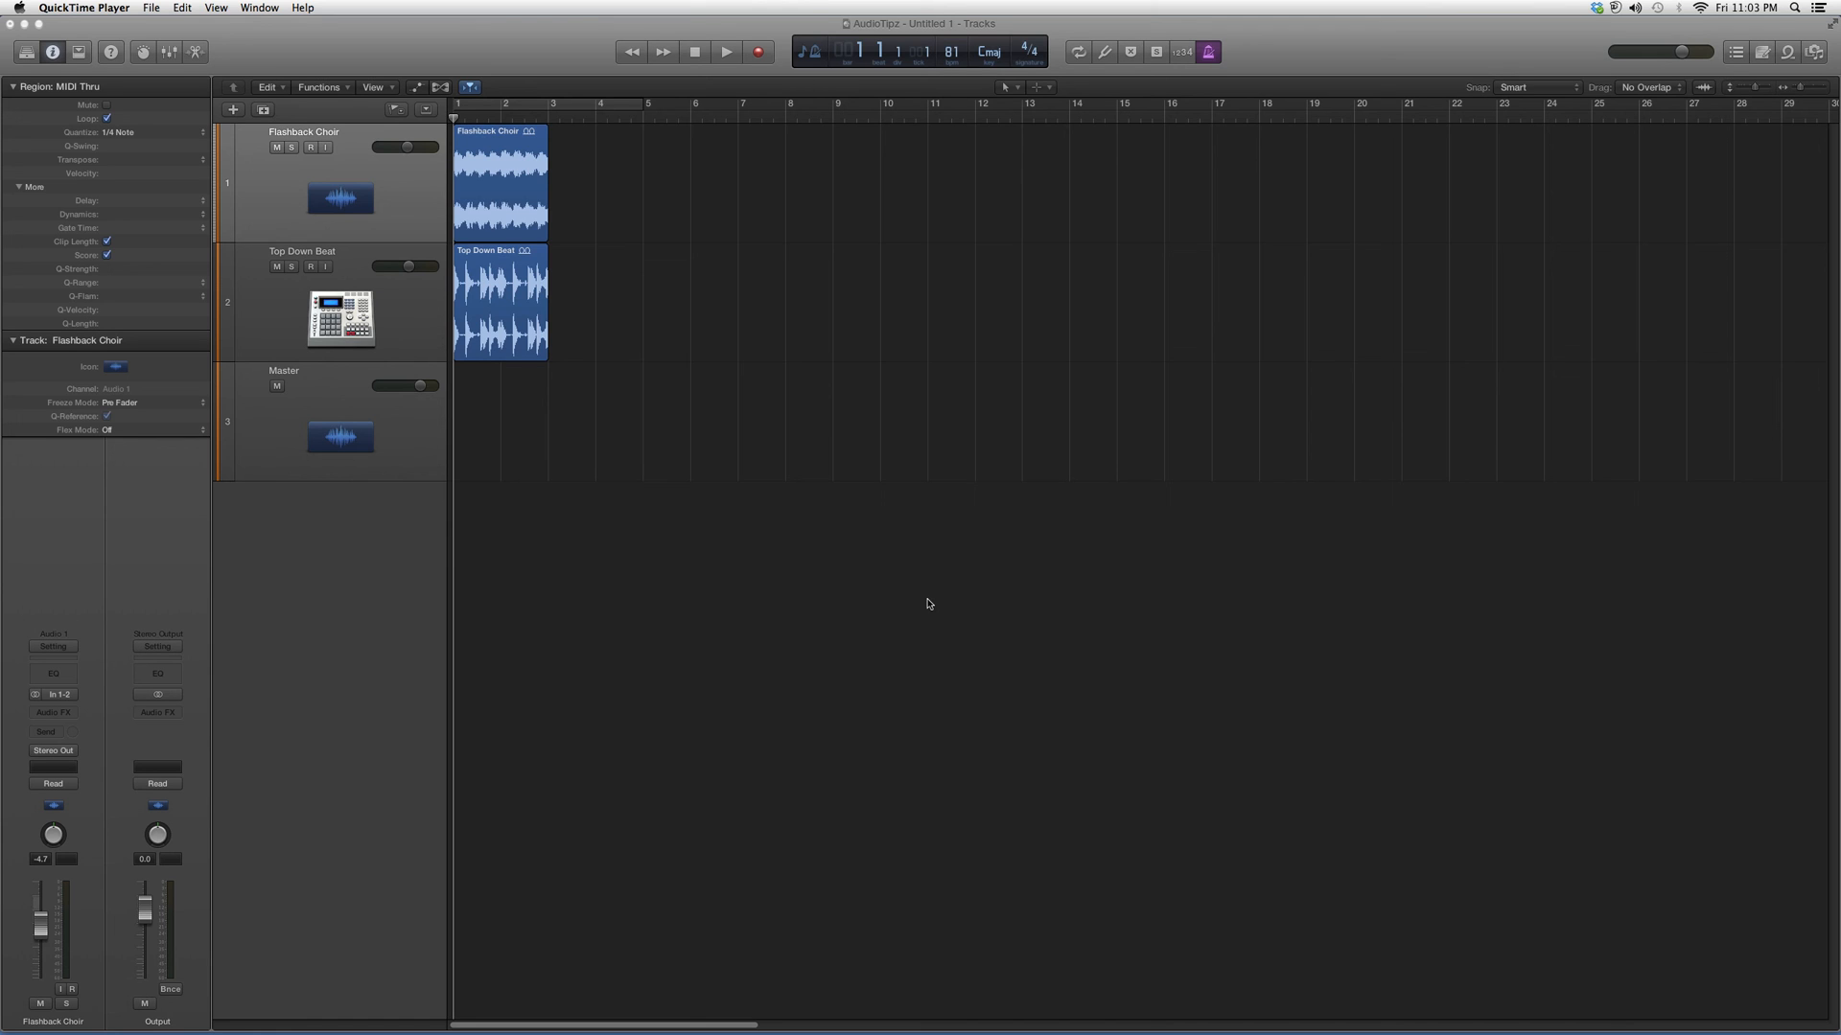
mouse_move(383, 825)
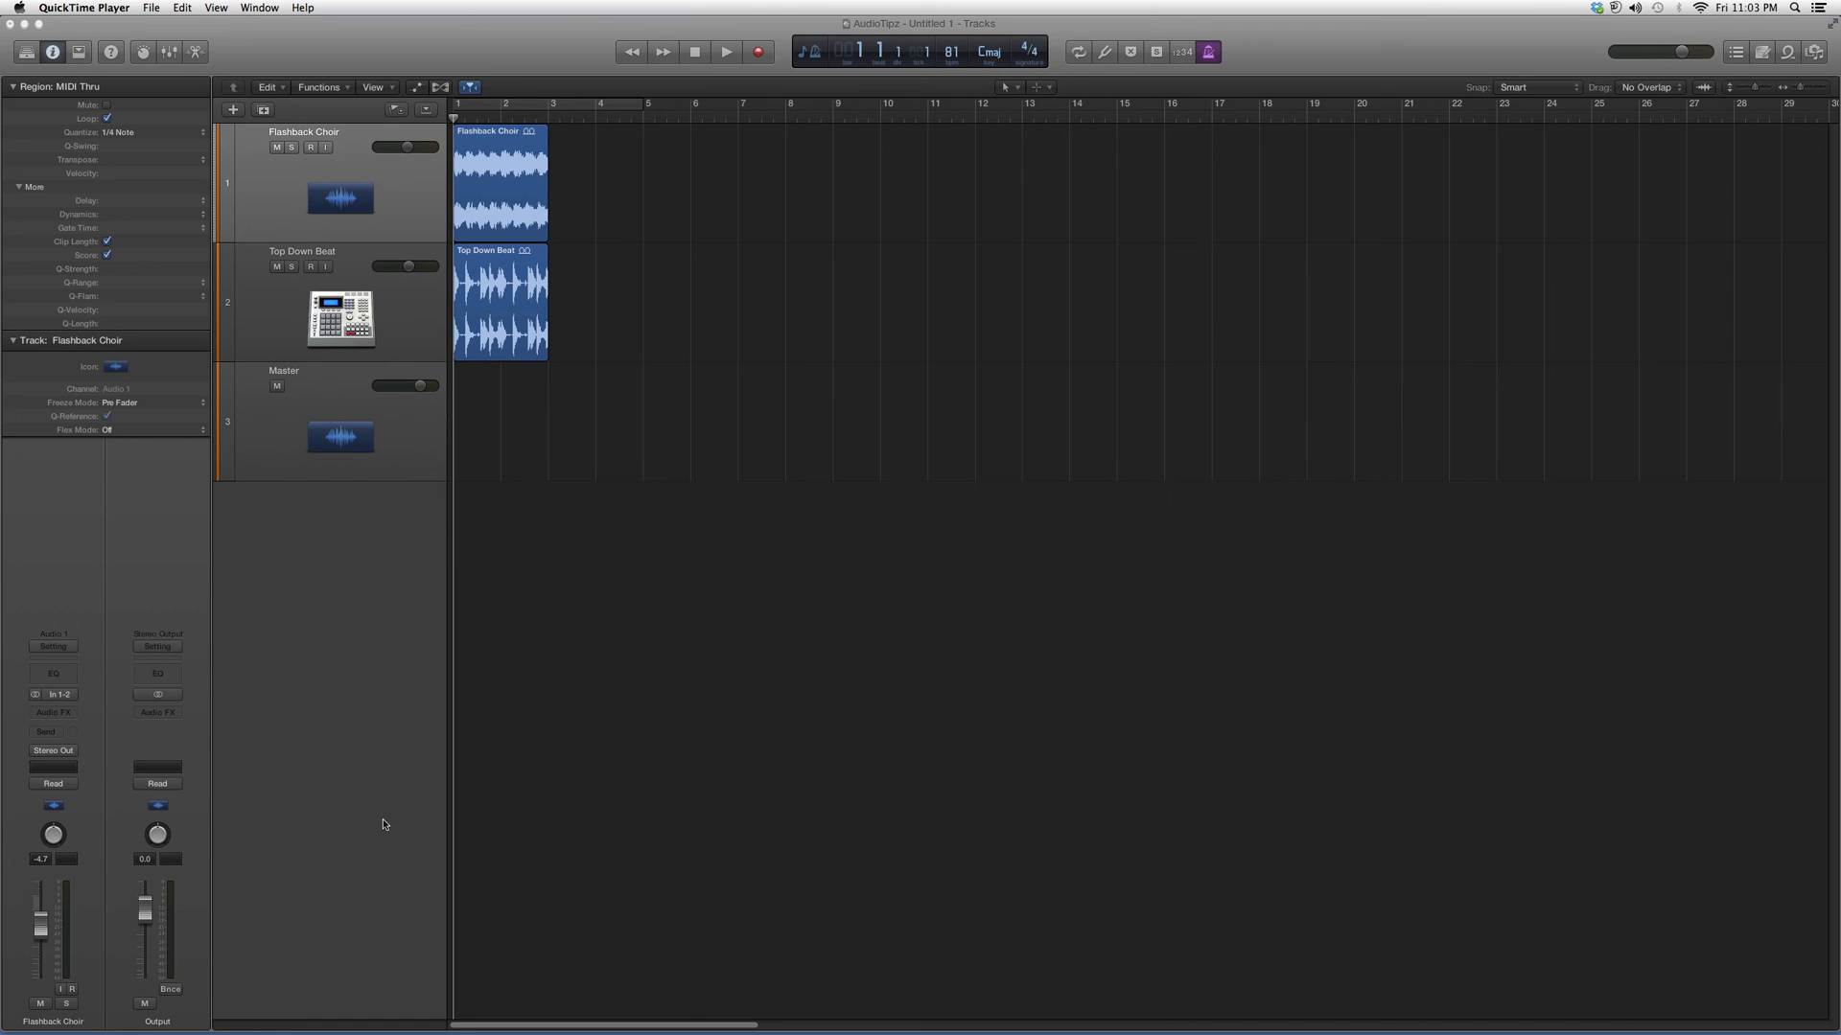
Bring the Logic project forward and tweak one Maserati DRM setting on the Flashback Choir track.
left_click(54, 713)
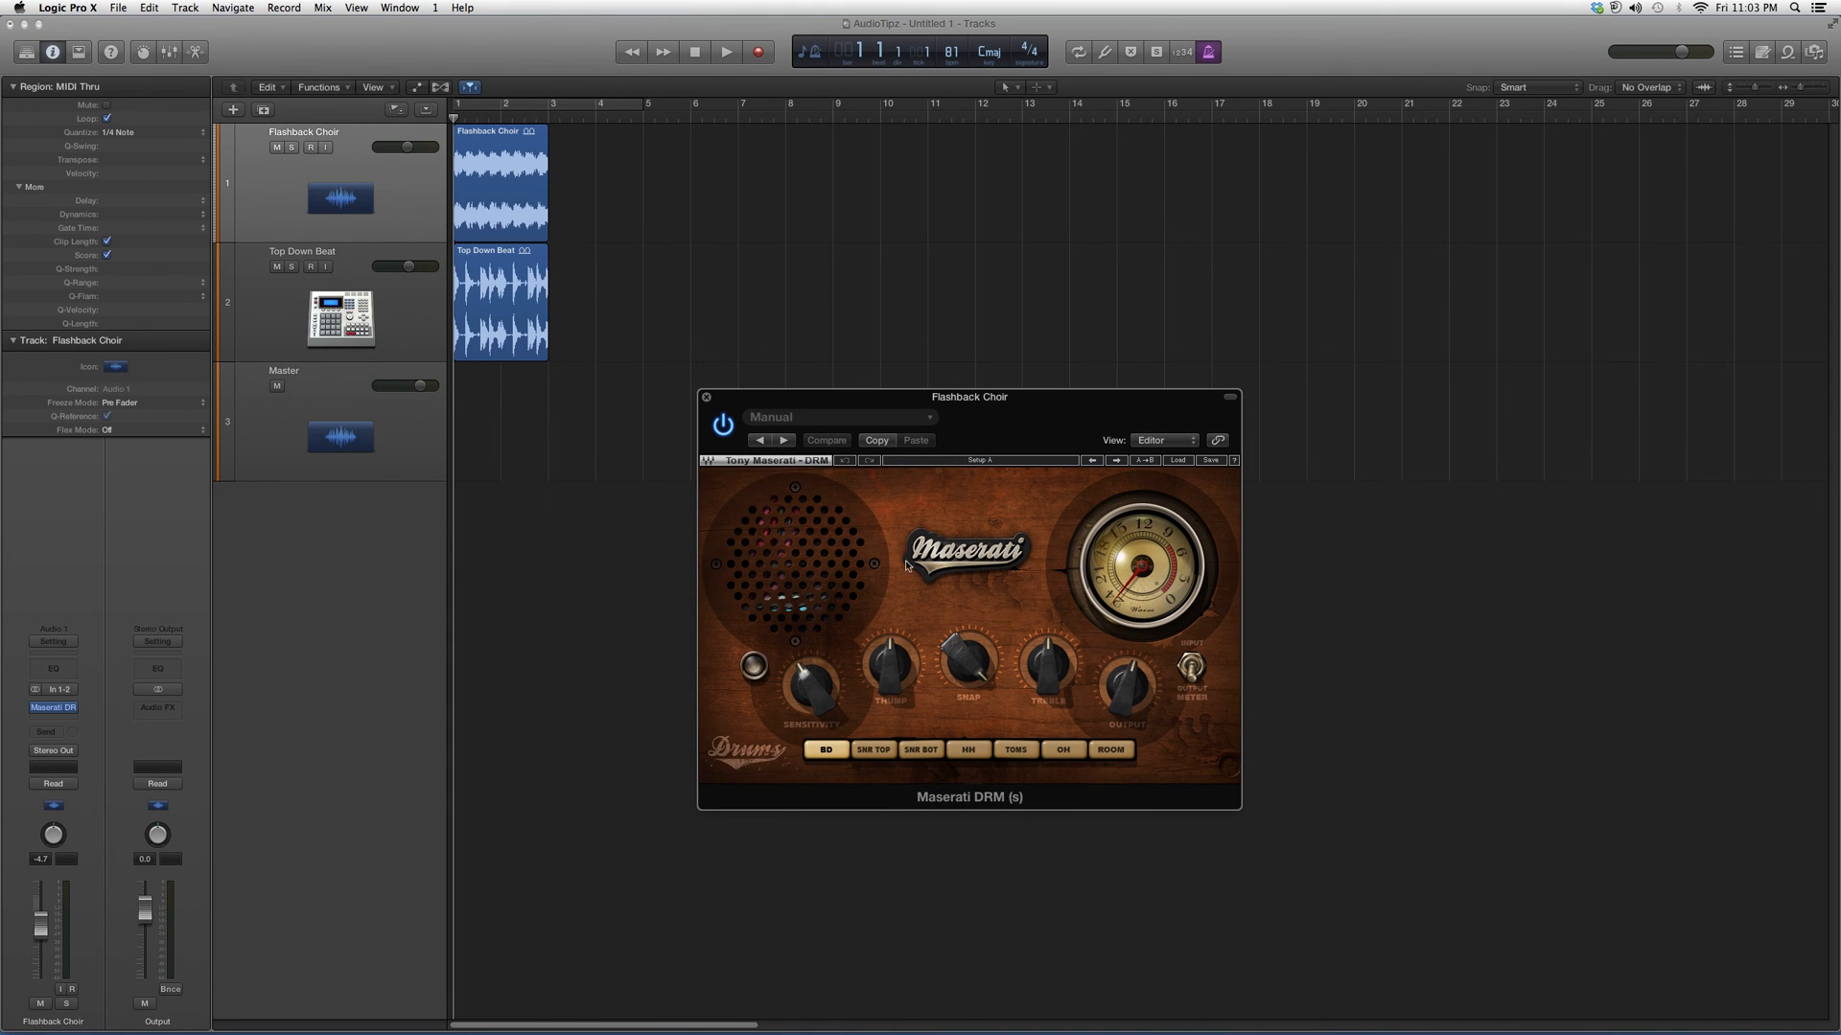
left_click_drag(890, 657, 890, 675)
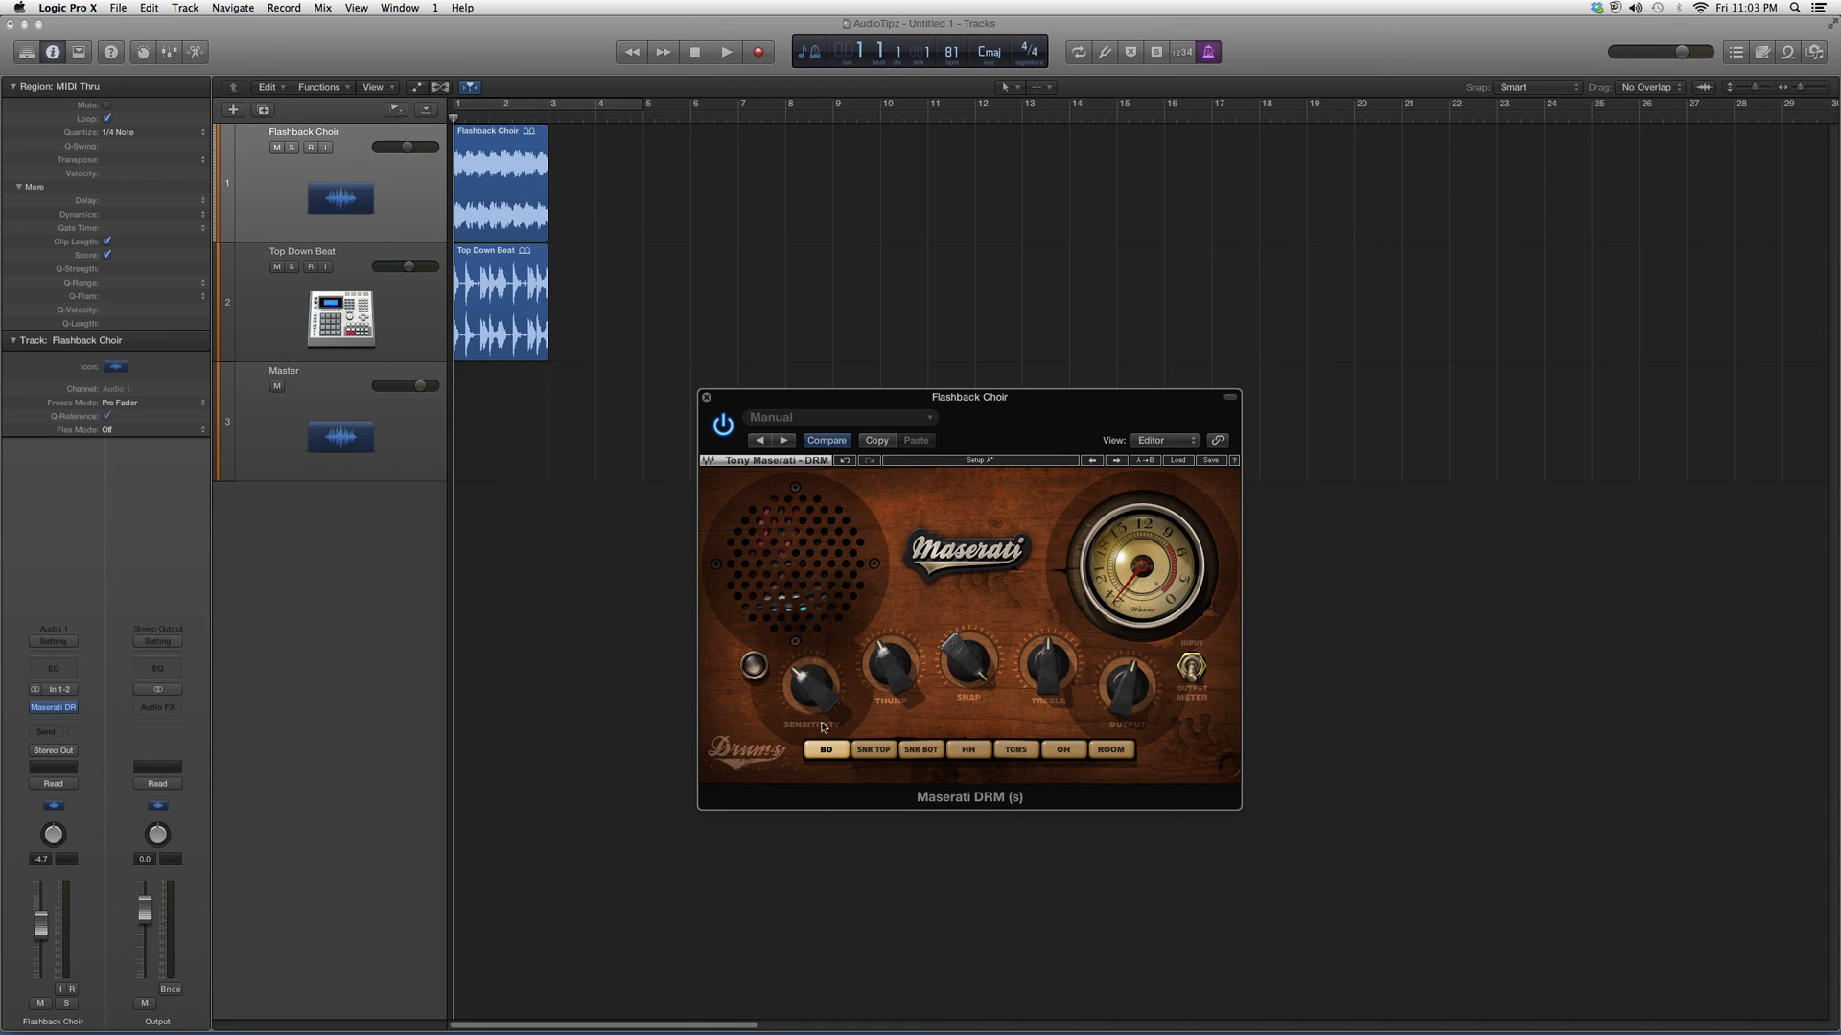
Switch the Maserati DRM drum source from BD through OH and ROOM to SNR BOT.
left_click(872, 750)
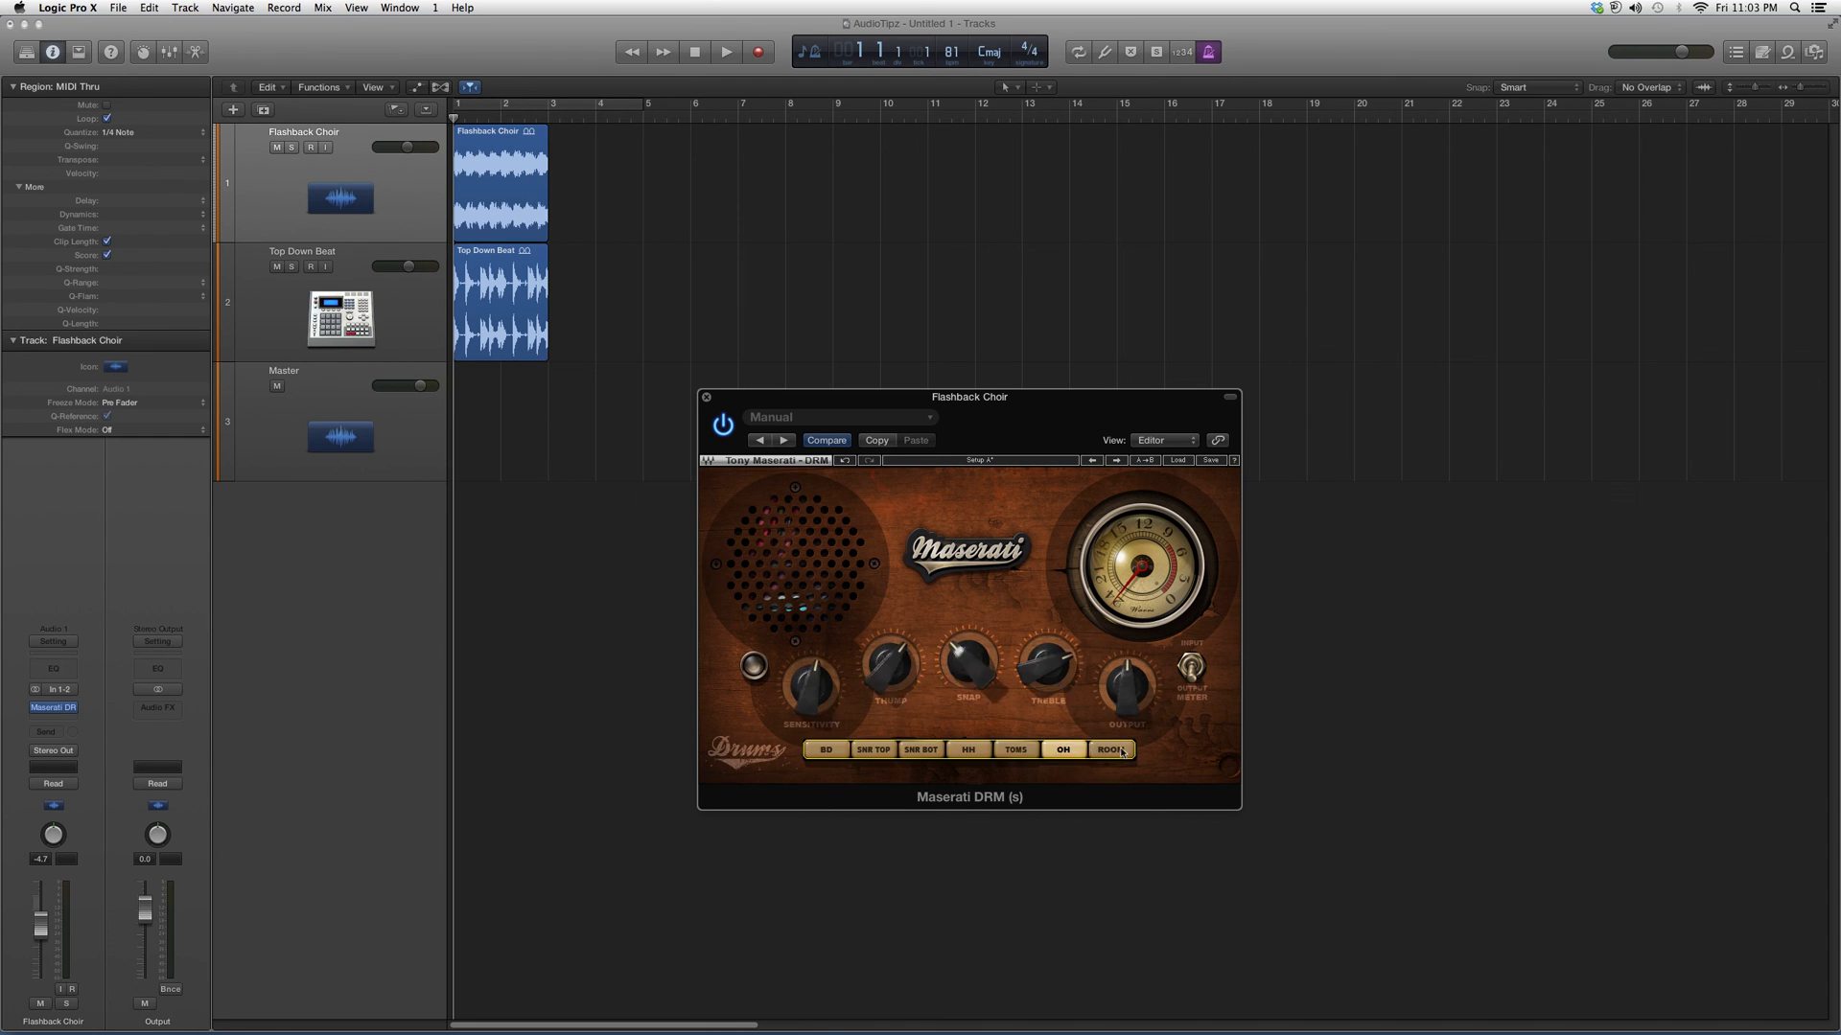
left_click(967, 750)
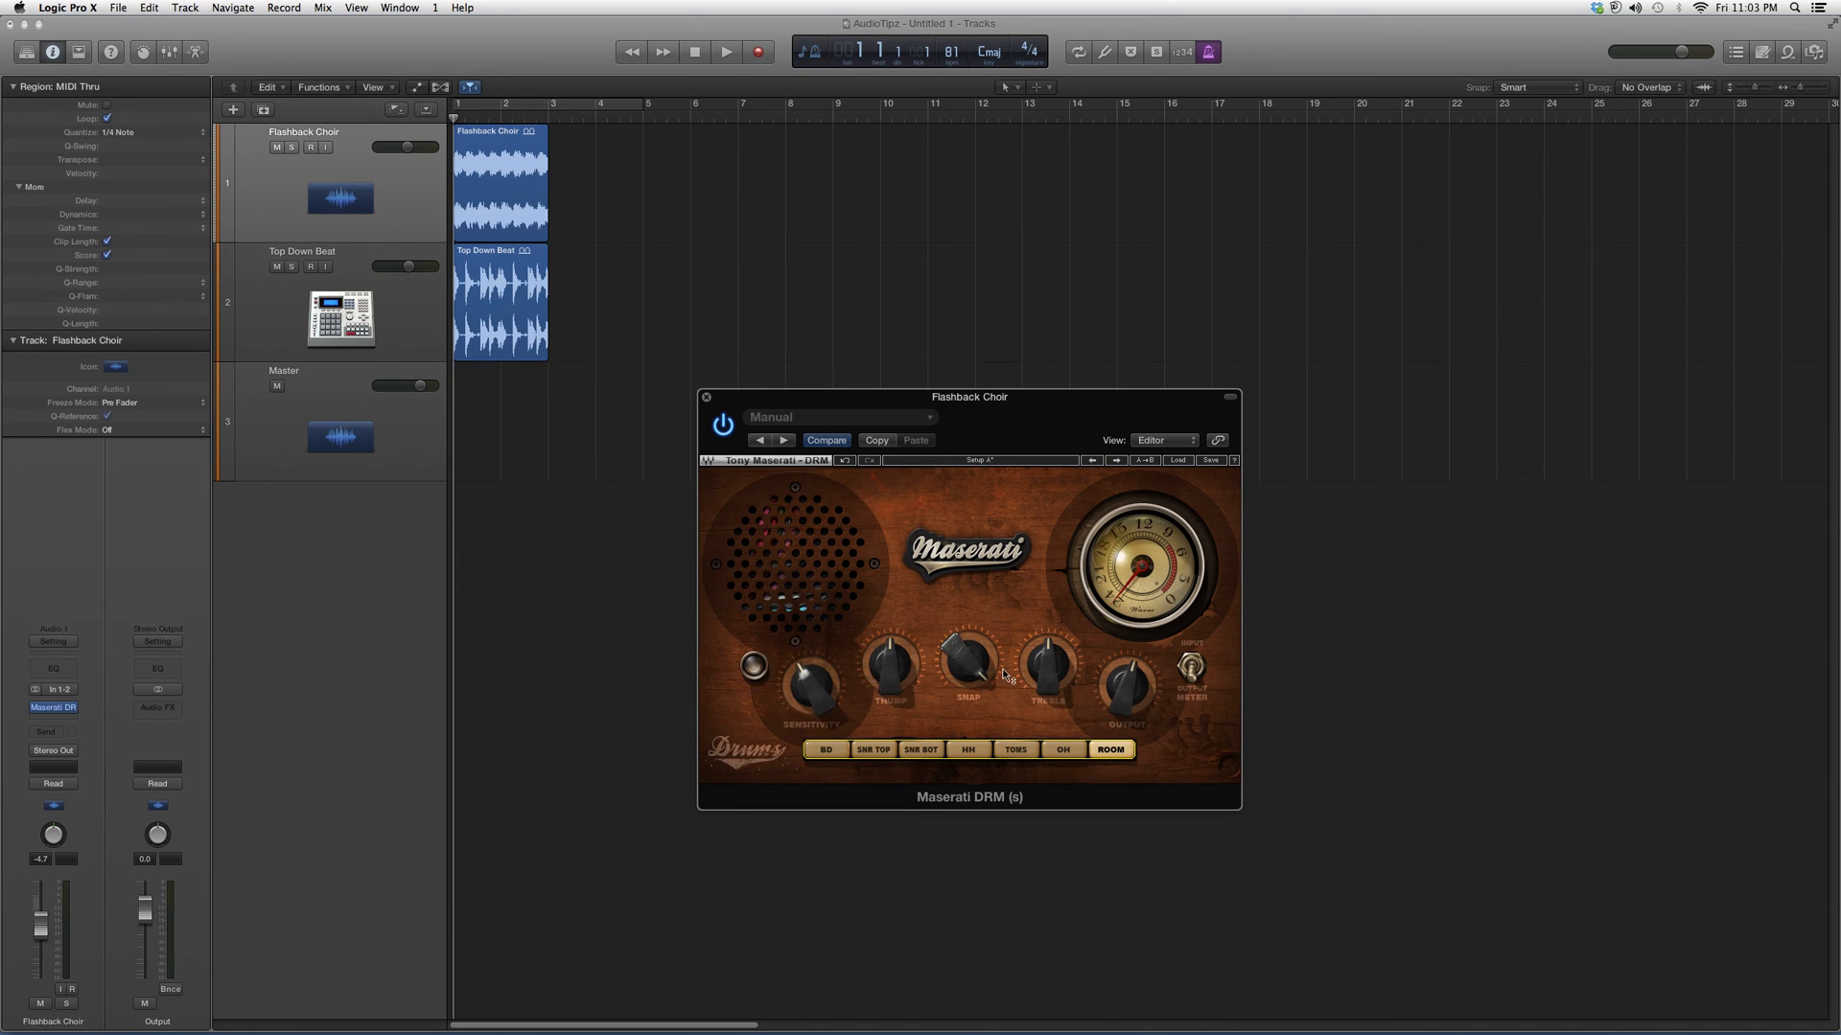
left_click(920, 749)
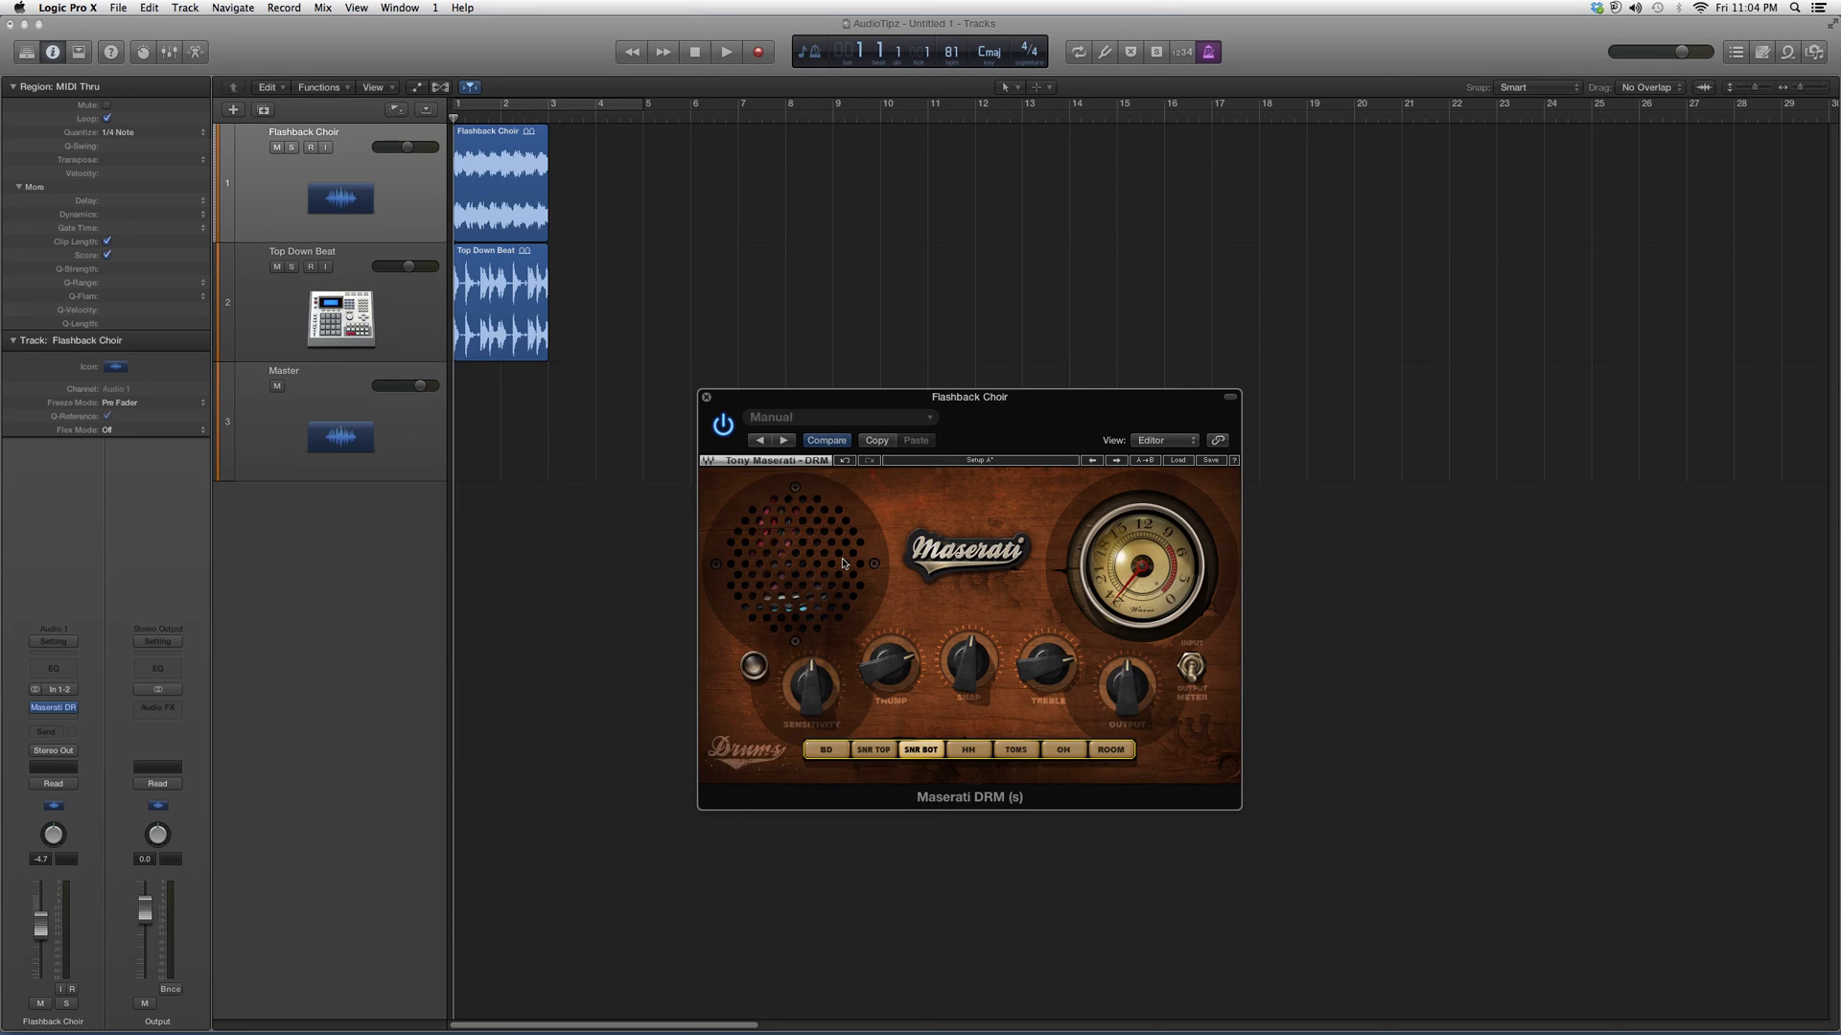
mouse_move(855, 565)
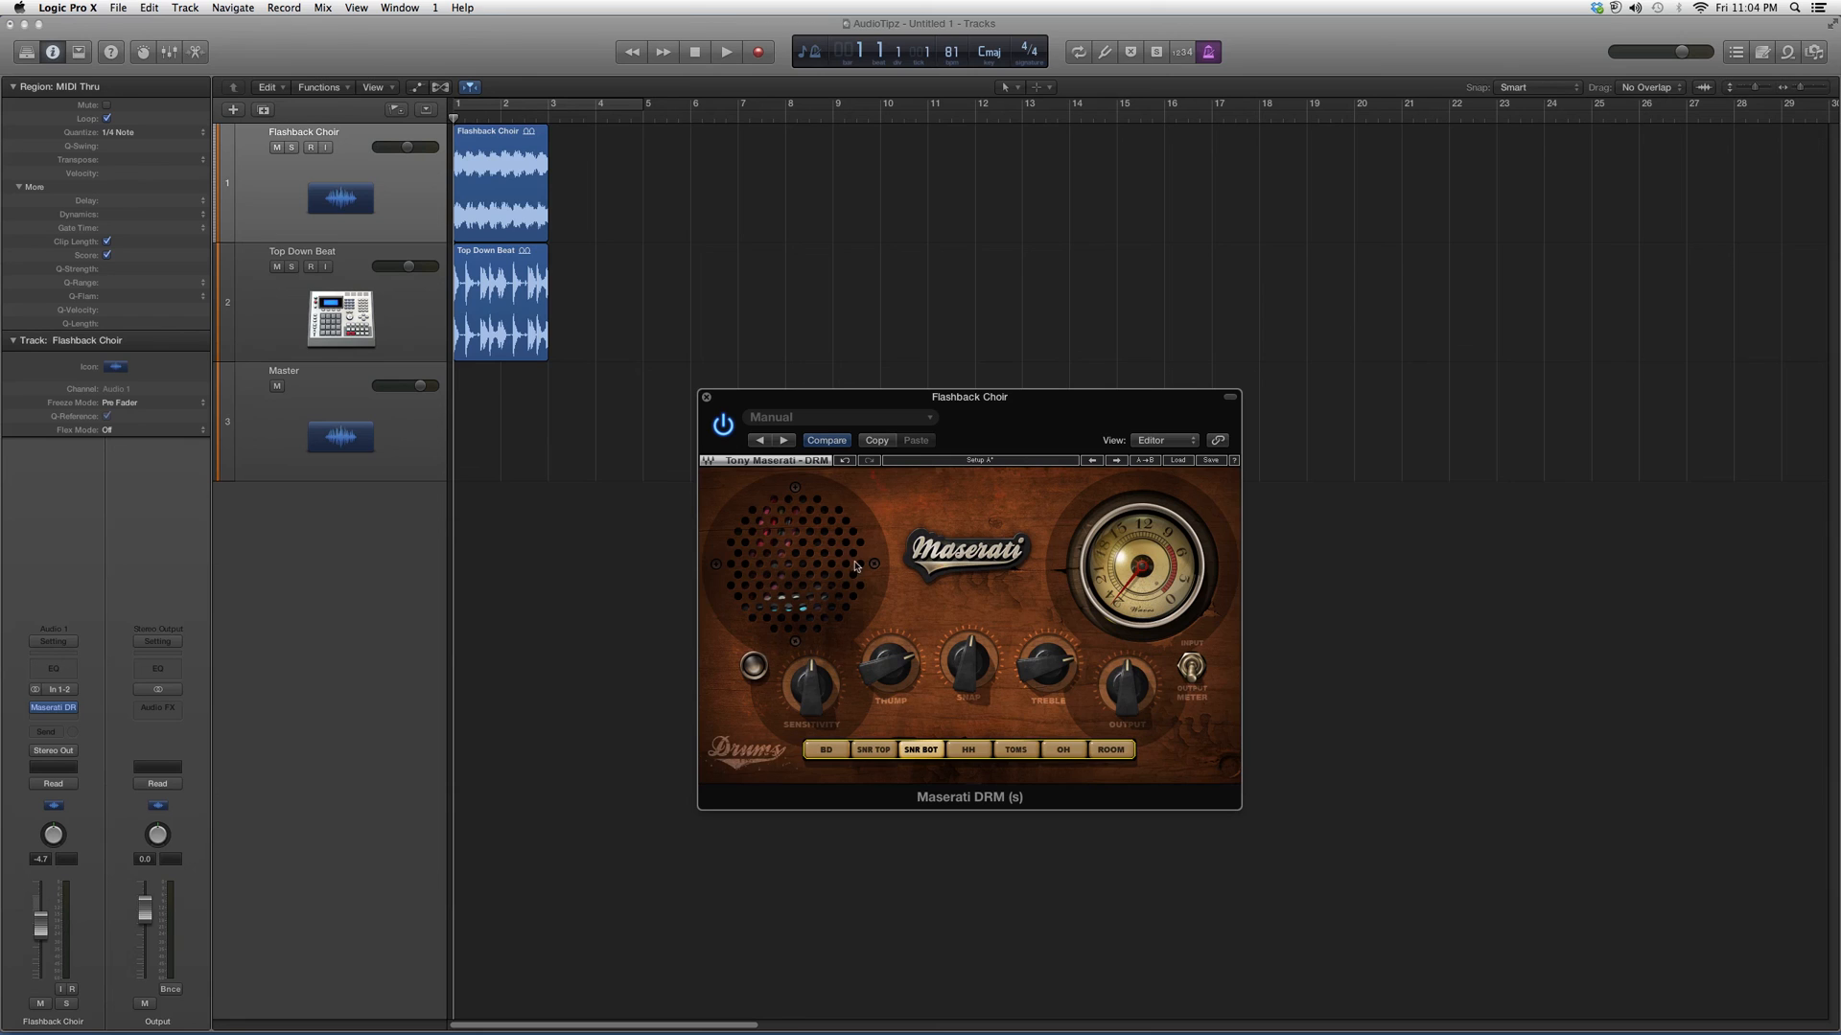
mouse_move(833, 536)
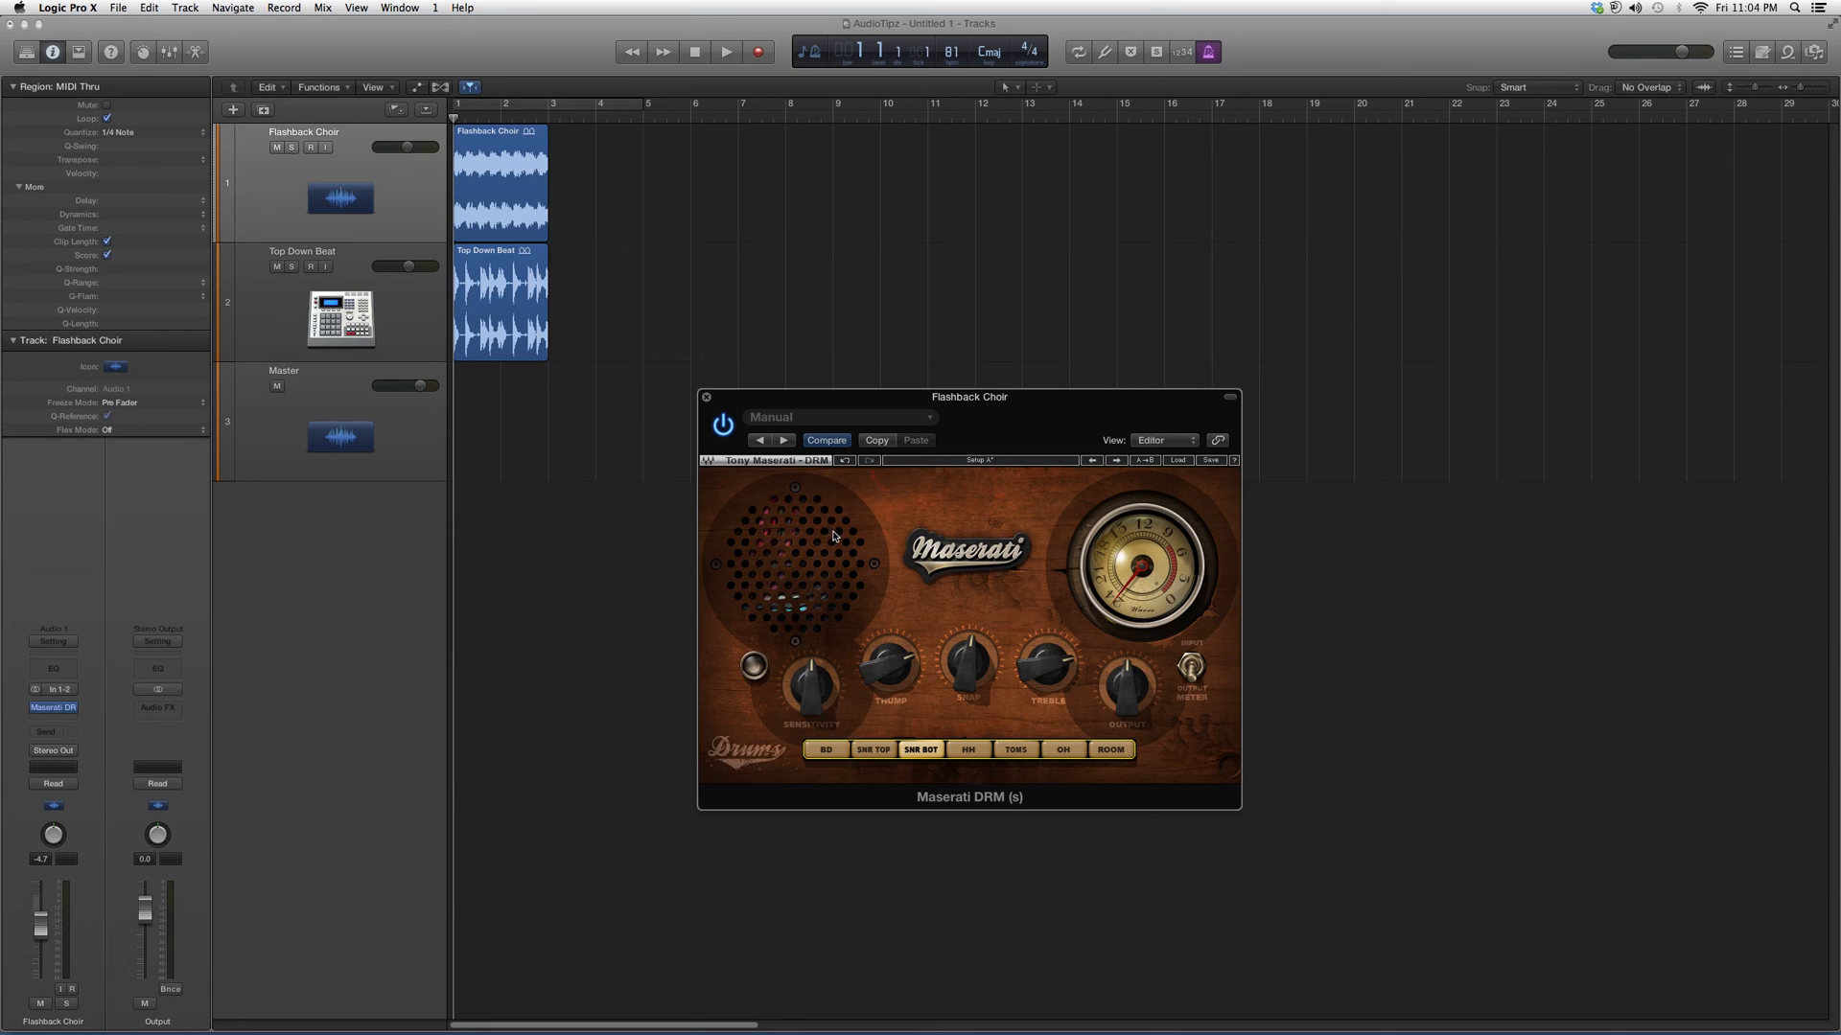